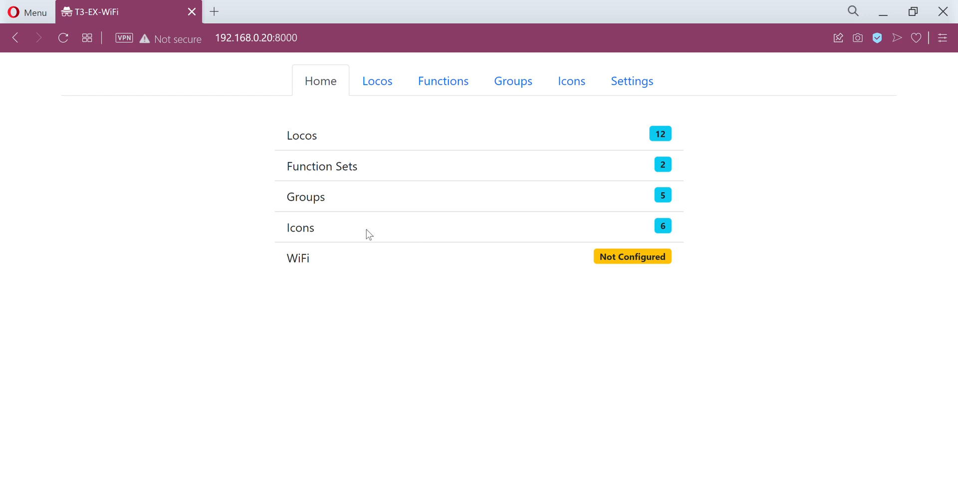
{"action": "mouse_move", "coordinate": [379, 232]}
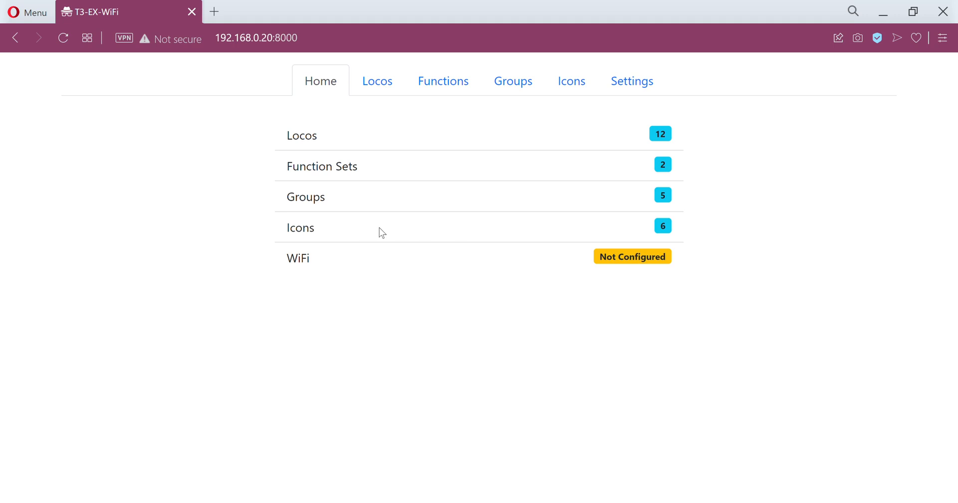
{"action": "mouse_move", "coordinate": [318, 141]}
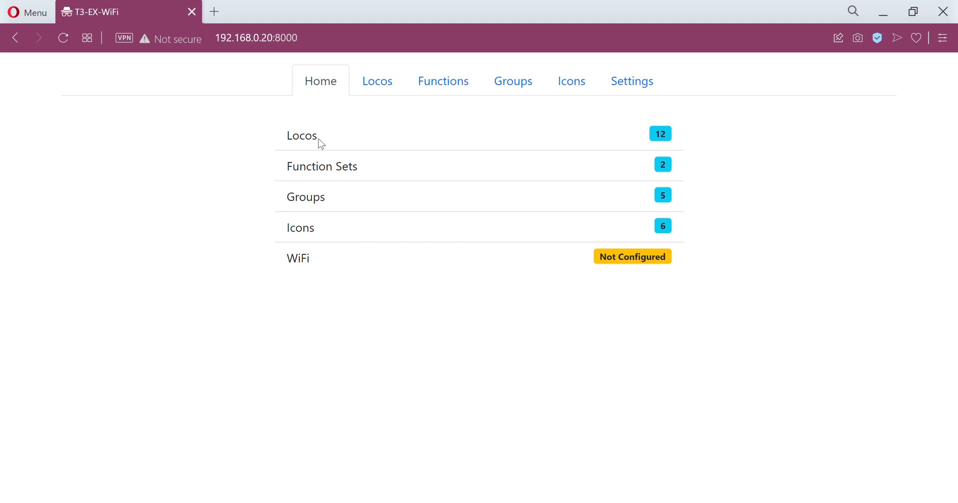
{"action": "mouse_move", "coordinate": [354, 171]}
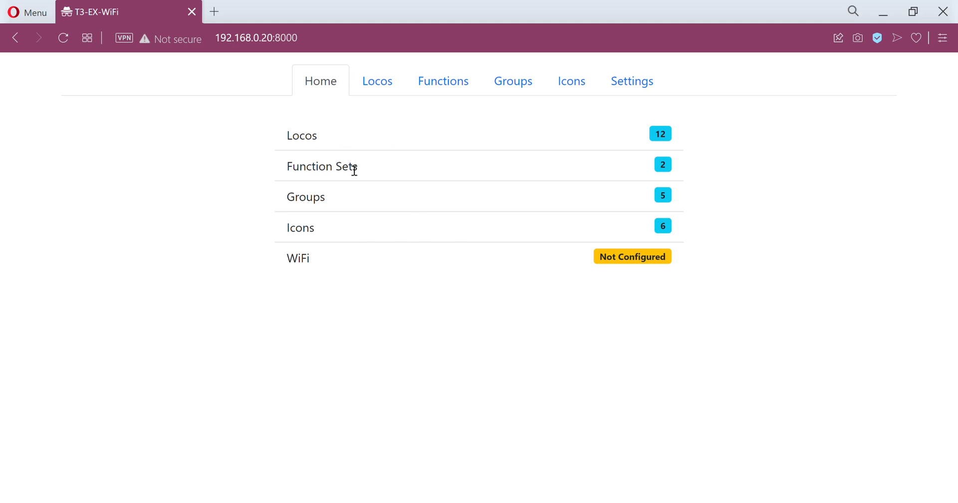
{"action": "mouse_move", "coordinate": [323, 234]}
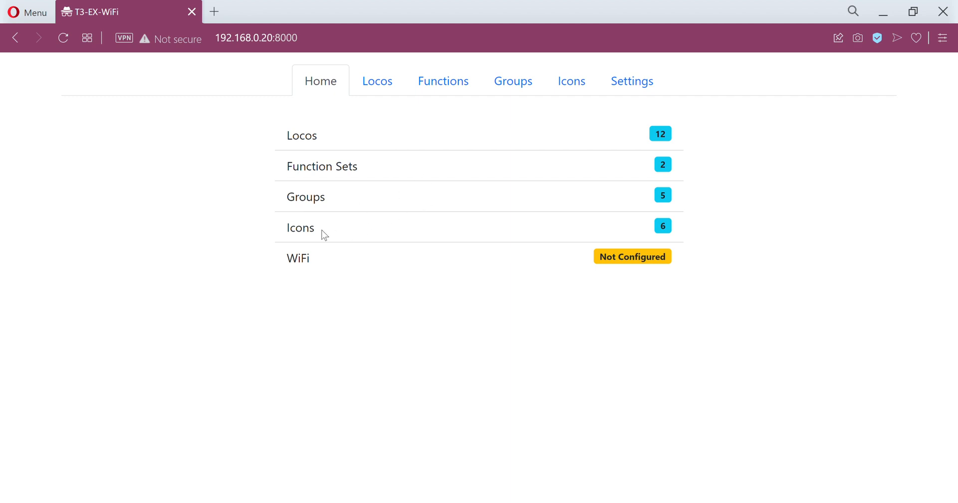
{"action": "mouse_move", "coordinate": [616, 265]}
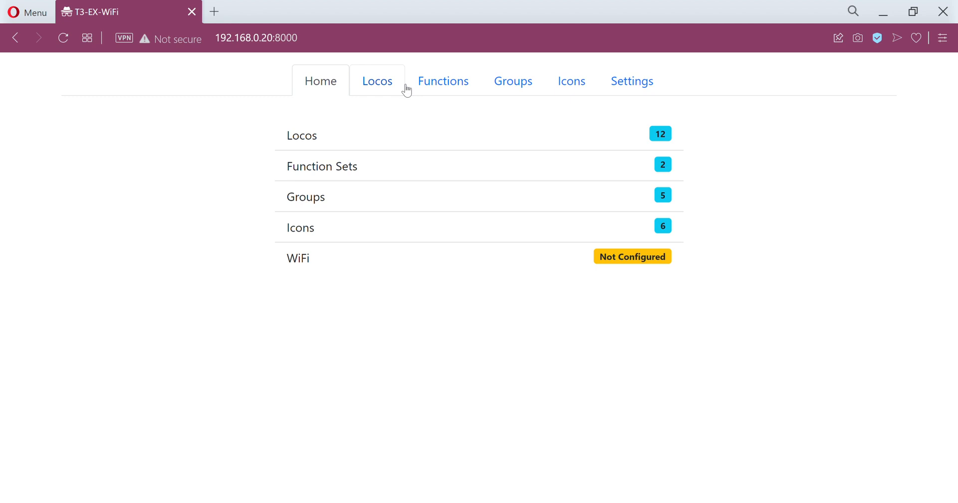
{"action": "mouse_move", "coordinate": [398, 125]}
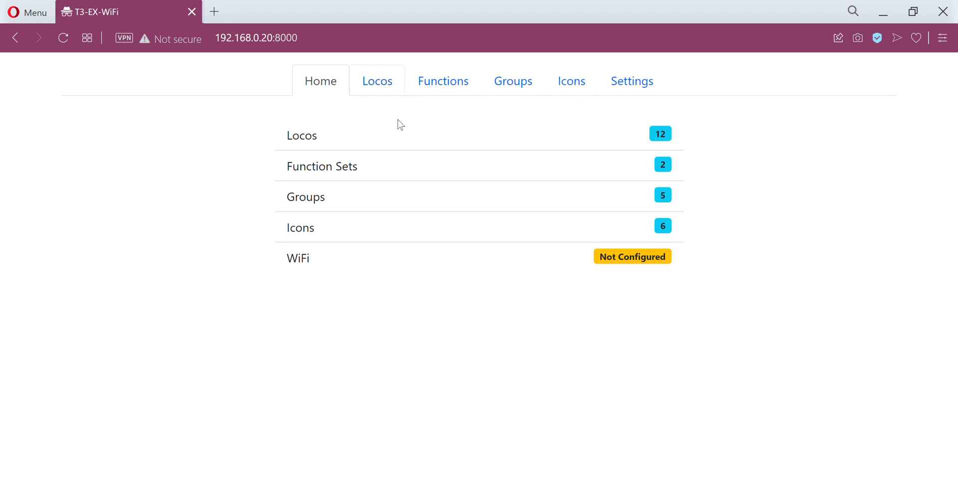
{"action": "mouse_move", "coordinate": [377, 80]}
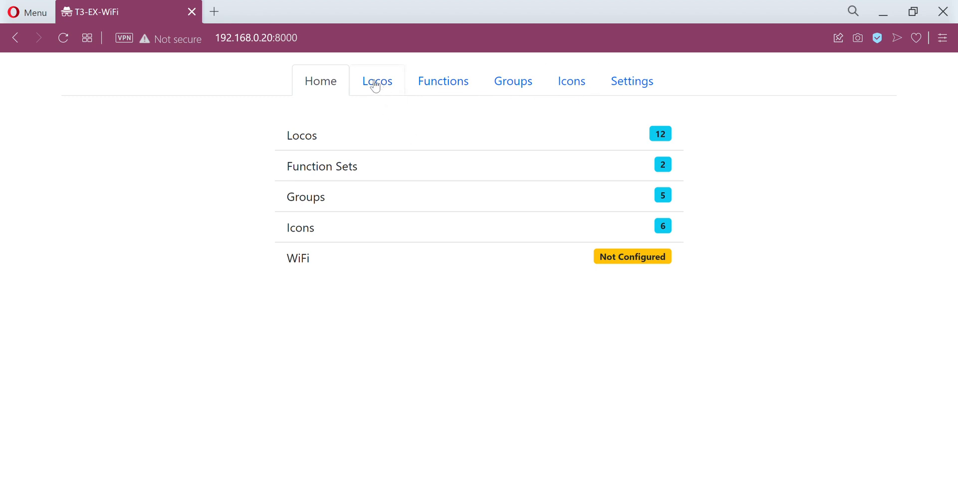
Show the Locos page listing #1234 Loco and #4321 My loco name.
{"action": "left_click", "coordinate": [377, 81]}
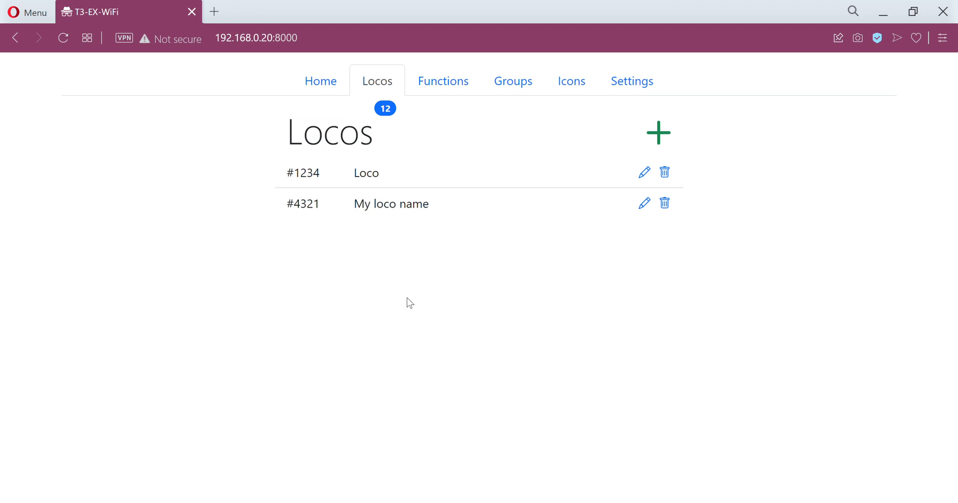
{"action": "mouse_move", "coordinate": [483, 226]}
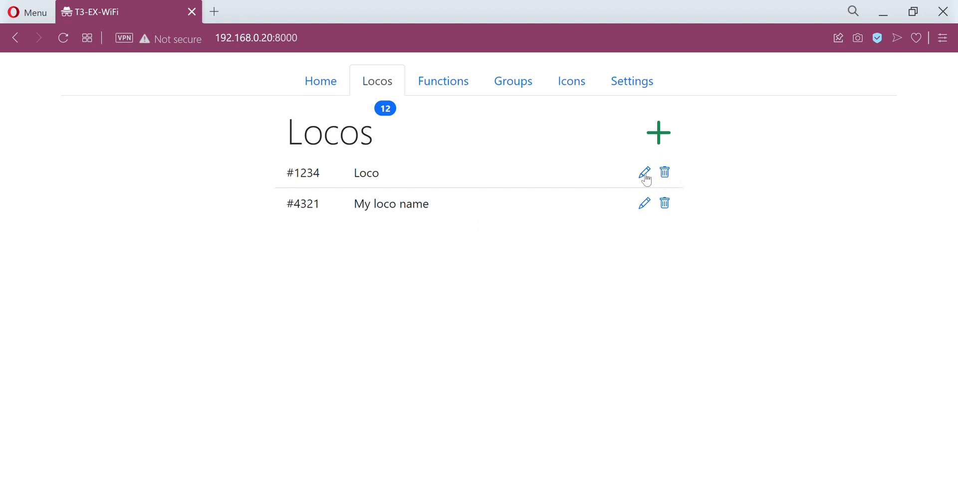
Open loco #1234 in the editor, reorder its function rows, and open F0's settings.
{"action": "left_click", "coordinate": [644, 173]}
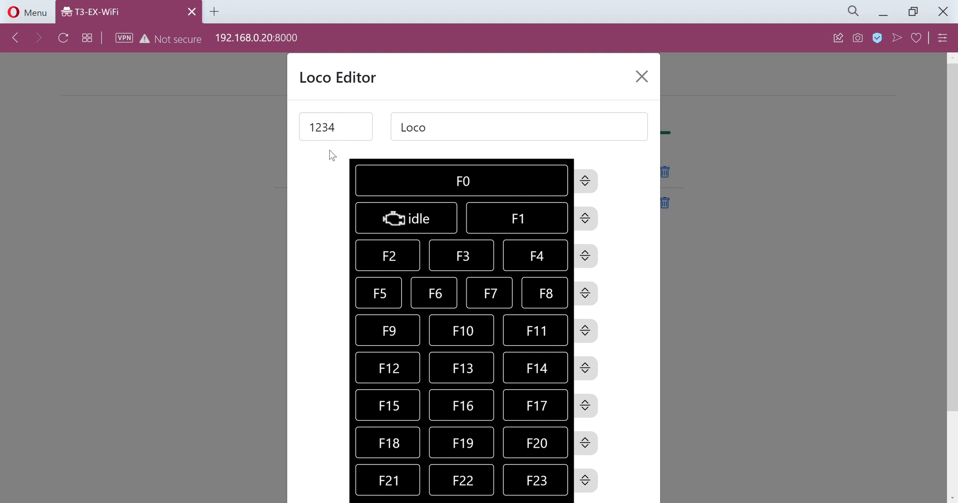
{"action": "scroll", "scroll_direction": "down", "scroll_amount": 3}
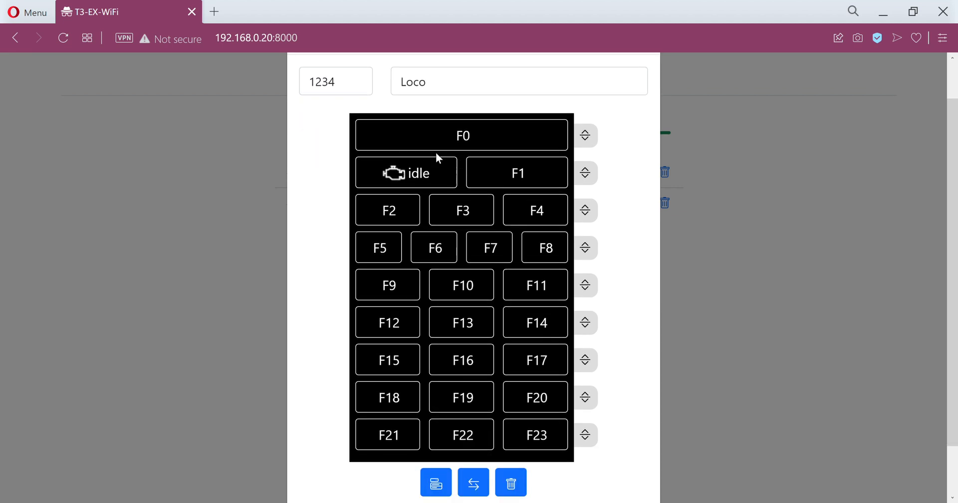
{"action": "mouse_move", "coordinate": [510, 223]}
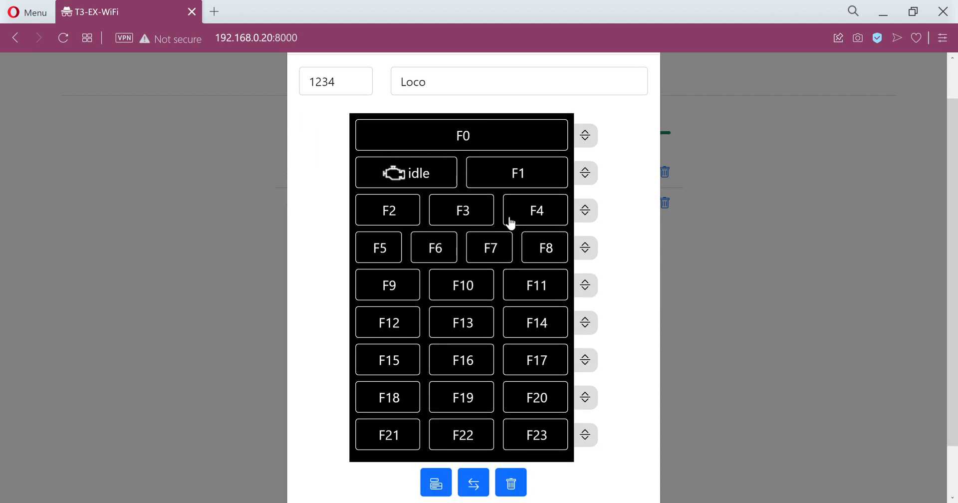
{"action": "mouse_move", "coordinate": [419, 142]}
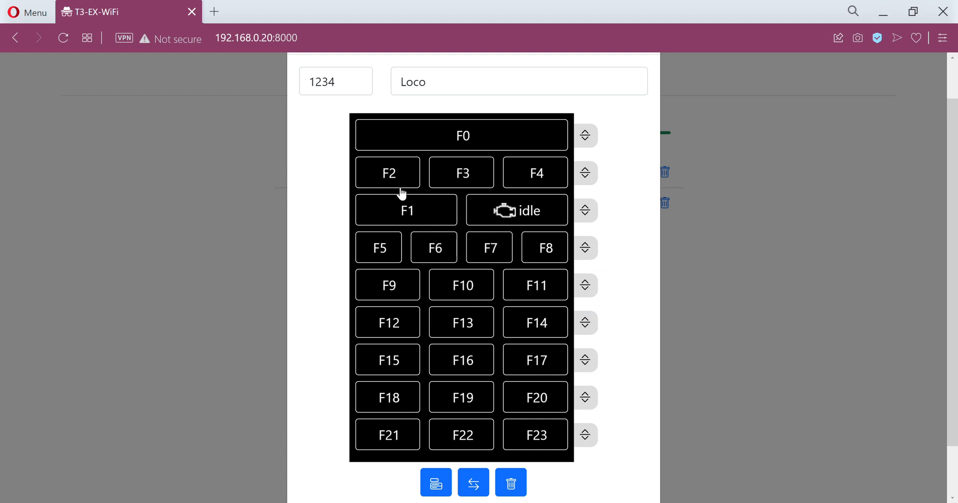
{"action": "mouse_move", "coordinate": [465, 229]}
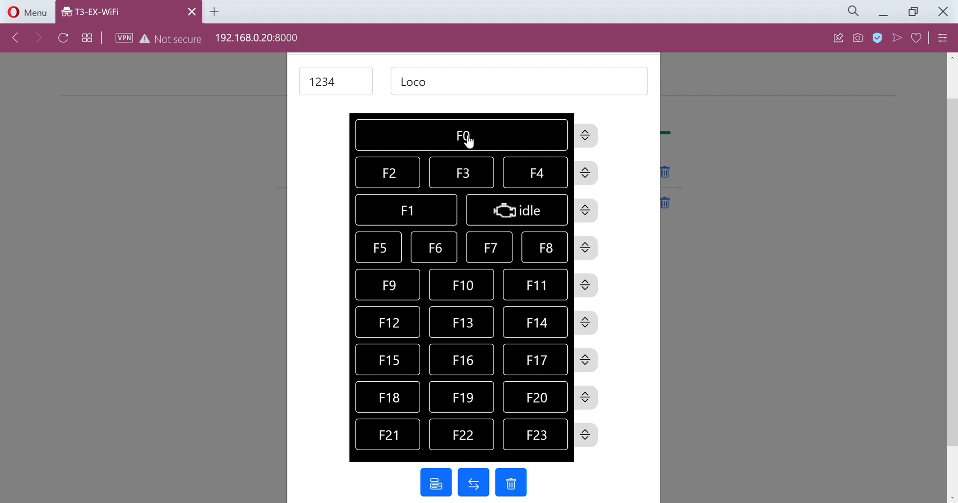
{"action": "left_click", "coordinate": [461, 134]}
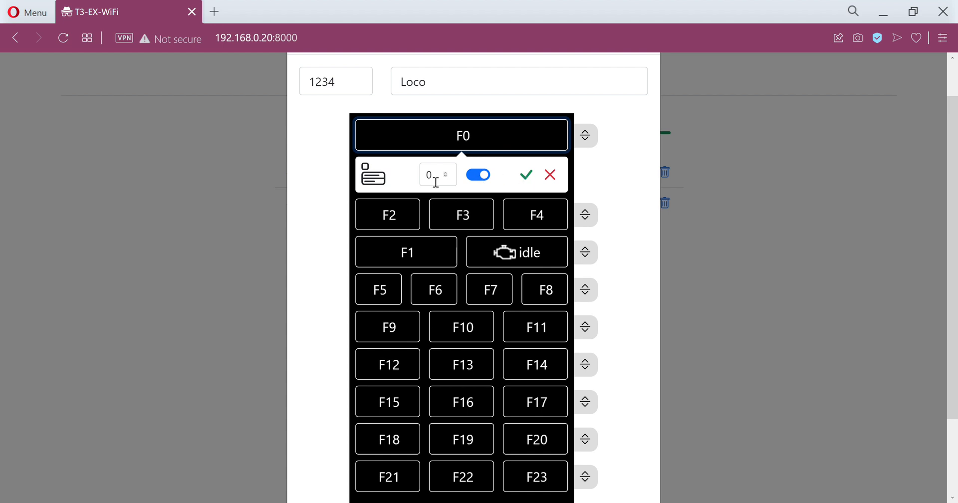
{"action": "mouse_move", "coordinate": [446, 179]}
{"action": "type", "text": "8"}
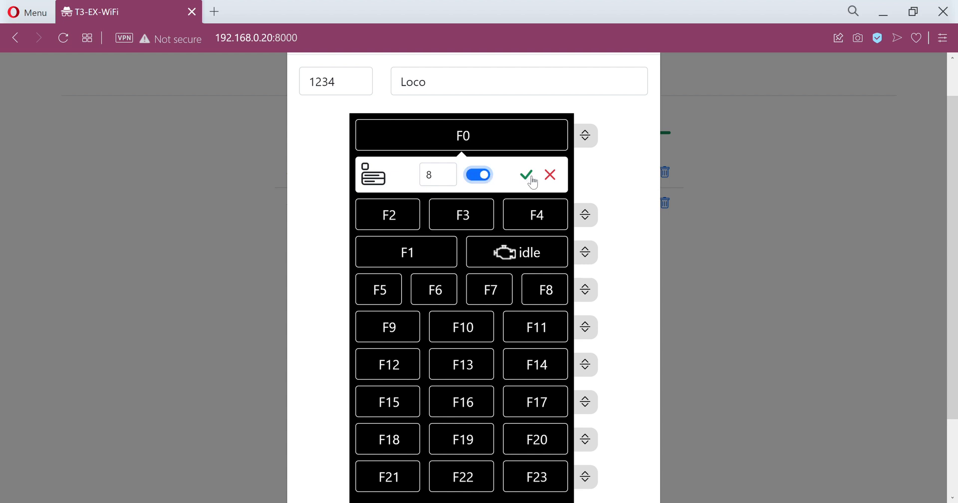
Reassign the top button from F0 to F8 and open its appearance editor.
{"action": "left_click", "coordinate": [526, 175]}
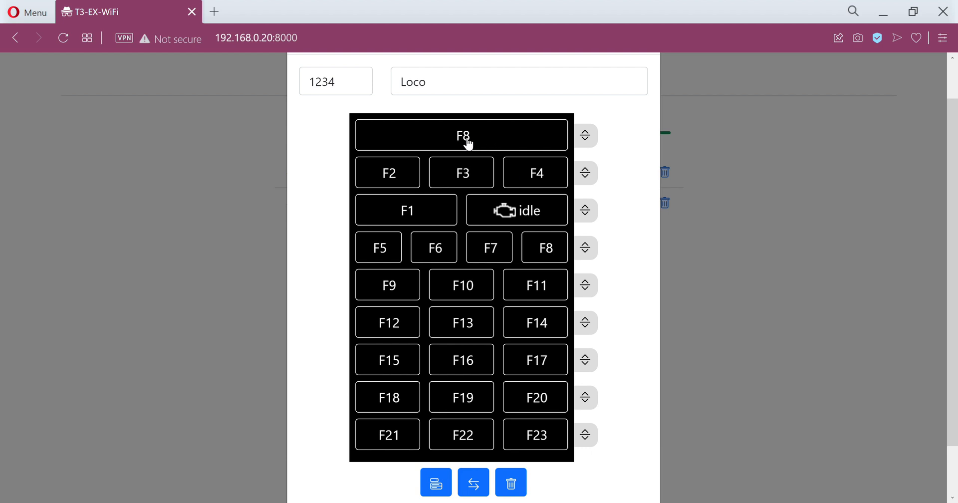
{"action": "left_click", "coordinate": [462, 135]}
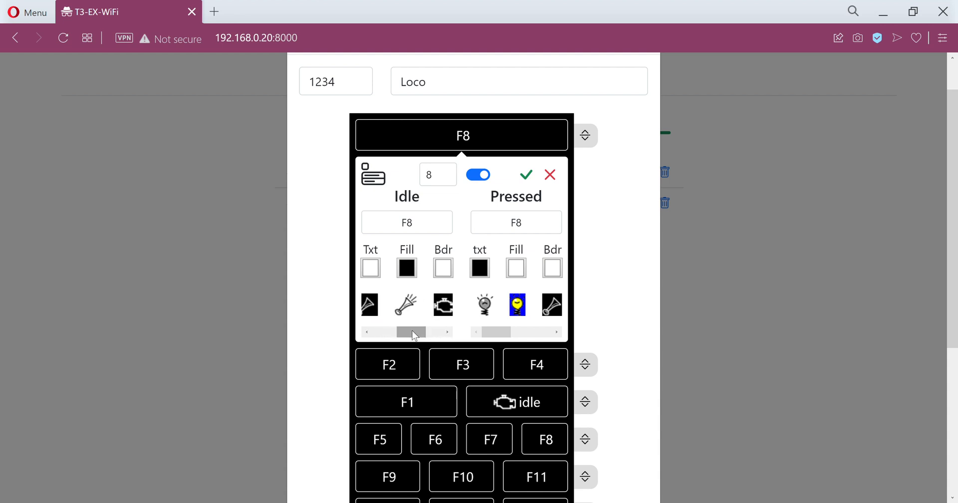
Give the idle F8 button a horn icon and a white fill.
{"action": "left_click", "coordinate": [405, 305]}
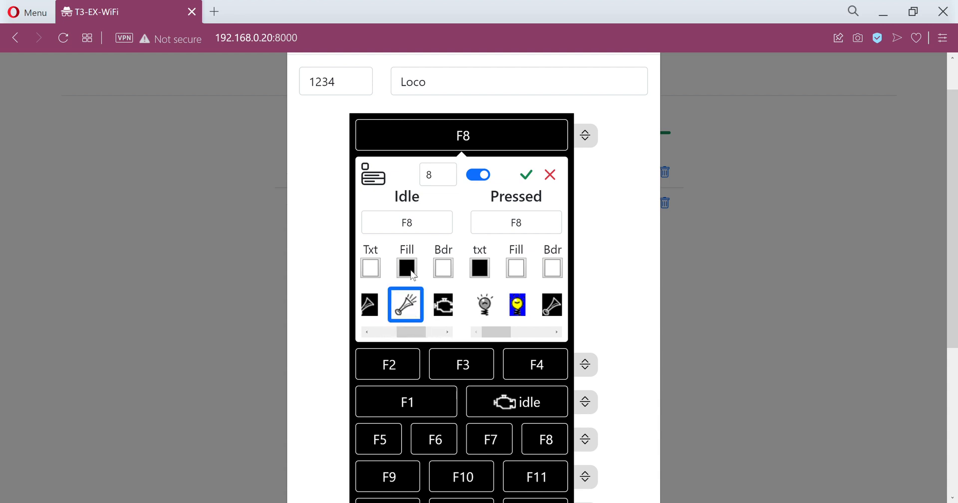
{"action": "left_click", "coordinate": [406, 268]}
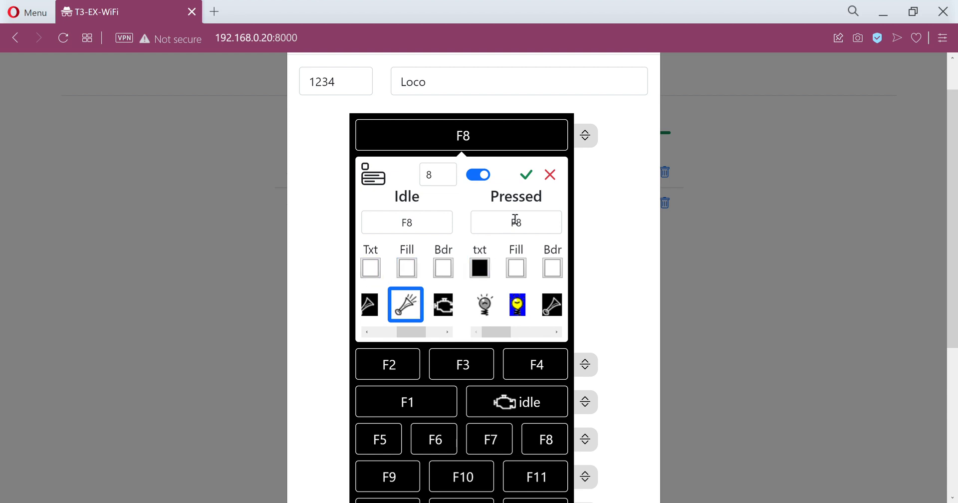
{"action": "left_click", "coordinate": [406, 222]}
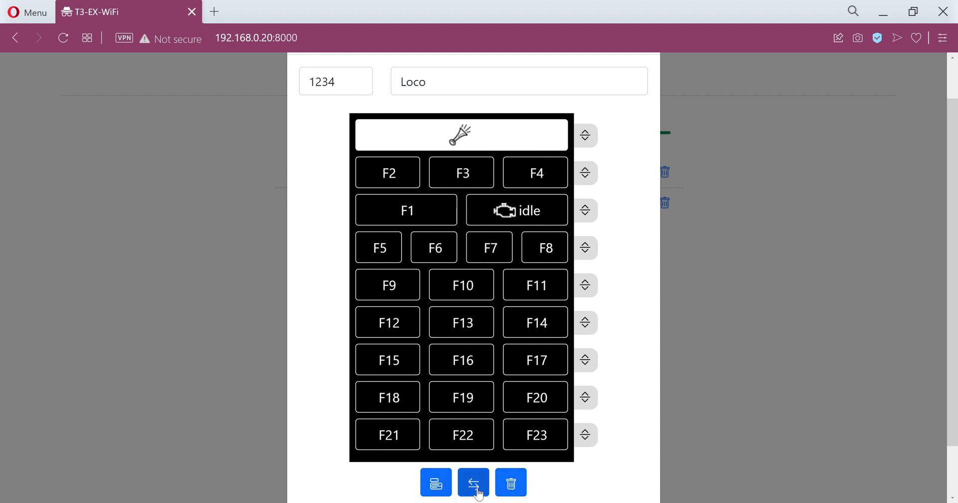
{"action": "mouse_move", "coordinate": [511, 483]}
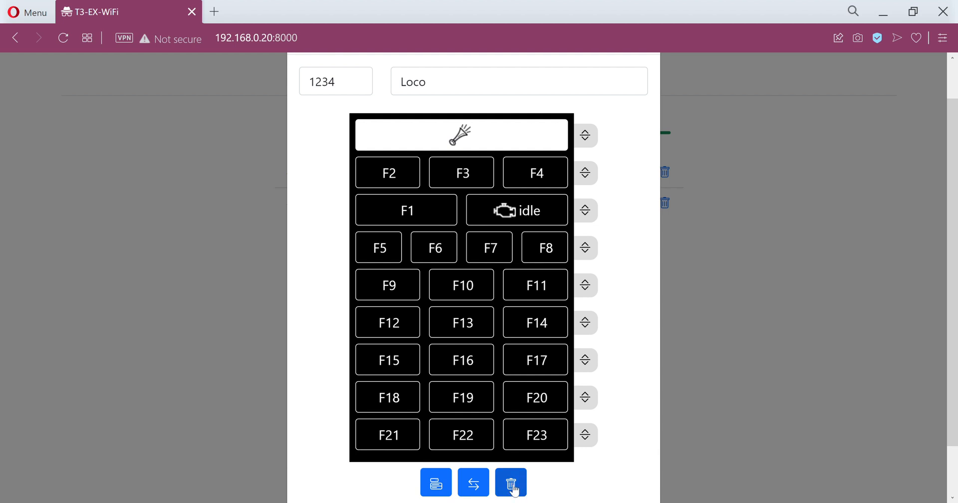
{"action": "mouse_move", "coordinate": [553, 455]}
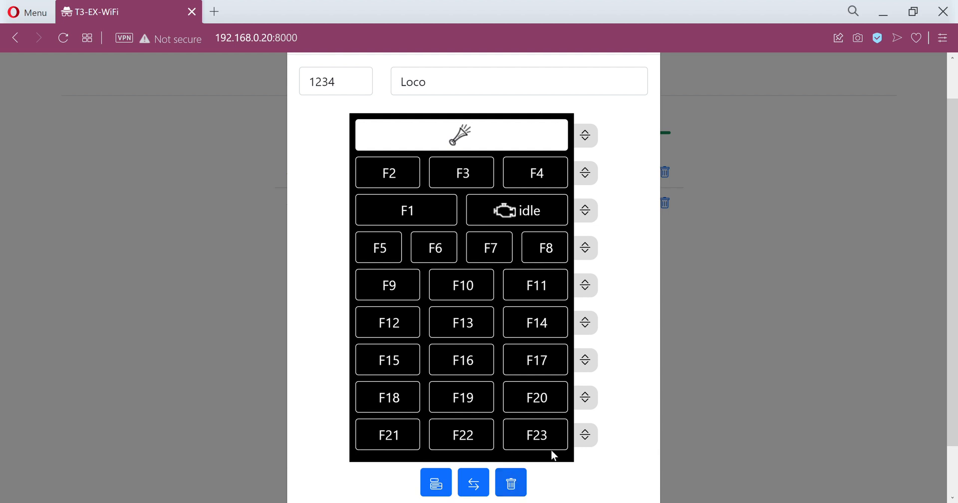